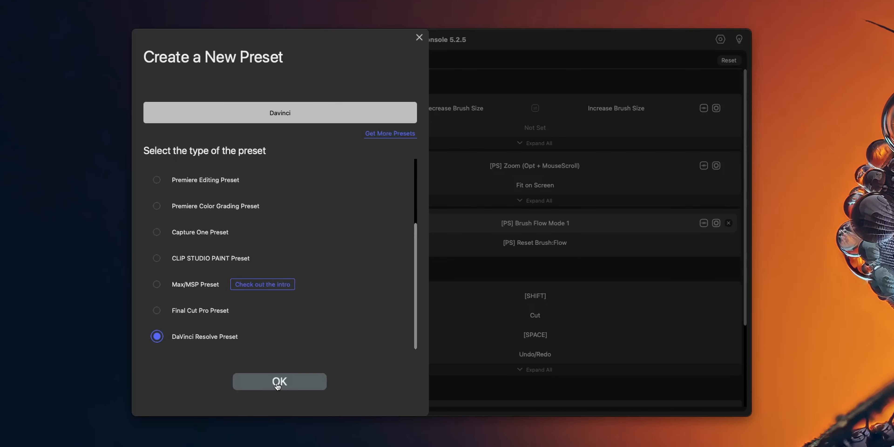
Confirm creating the 'Davinci' preset from the DaVinci Resolve Preset type
left_click(279, 381)
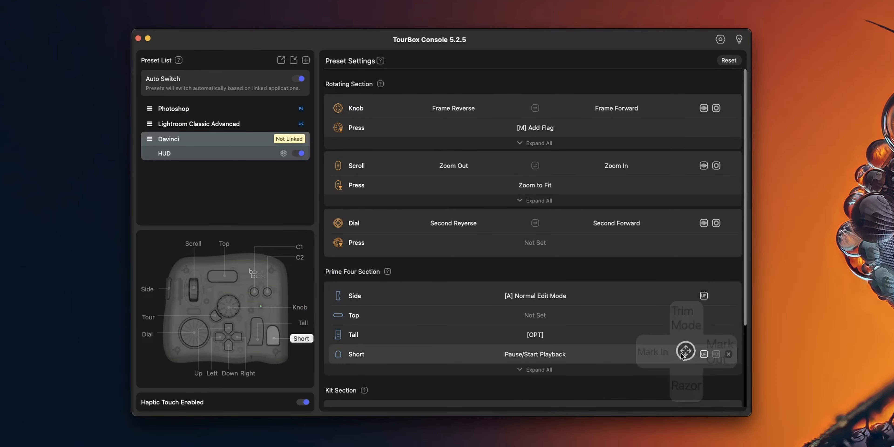